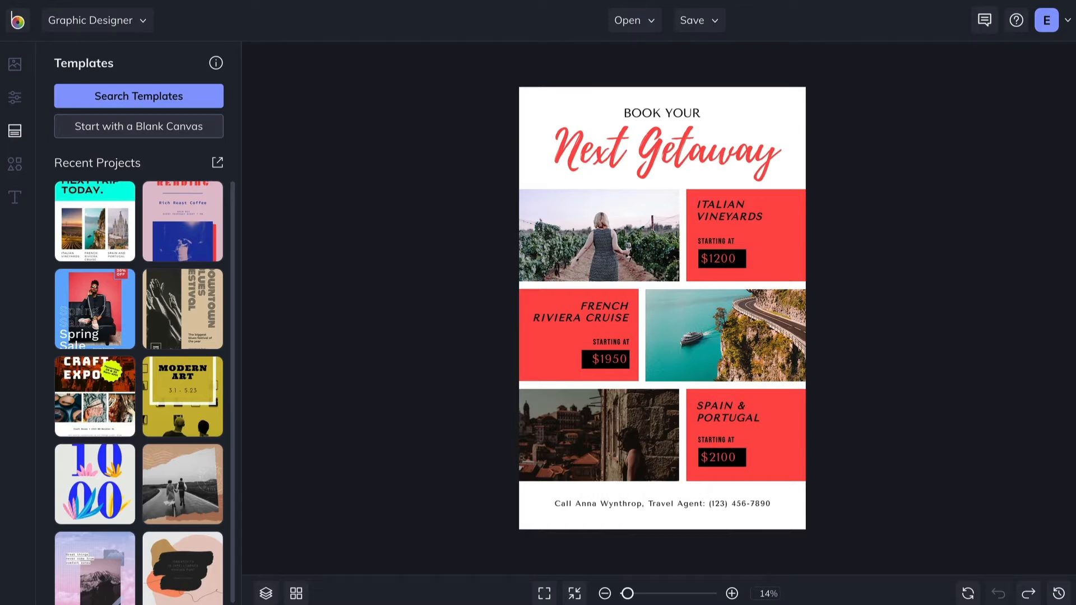
pyautogui.moveTo(575, 262)
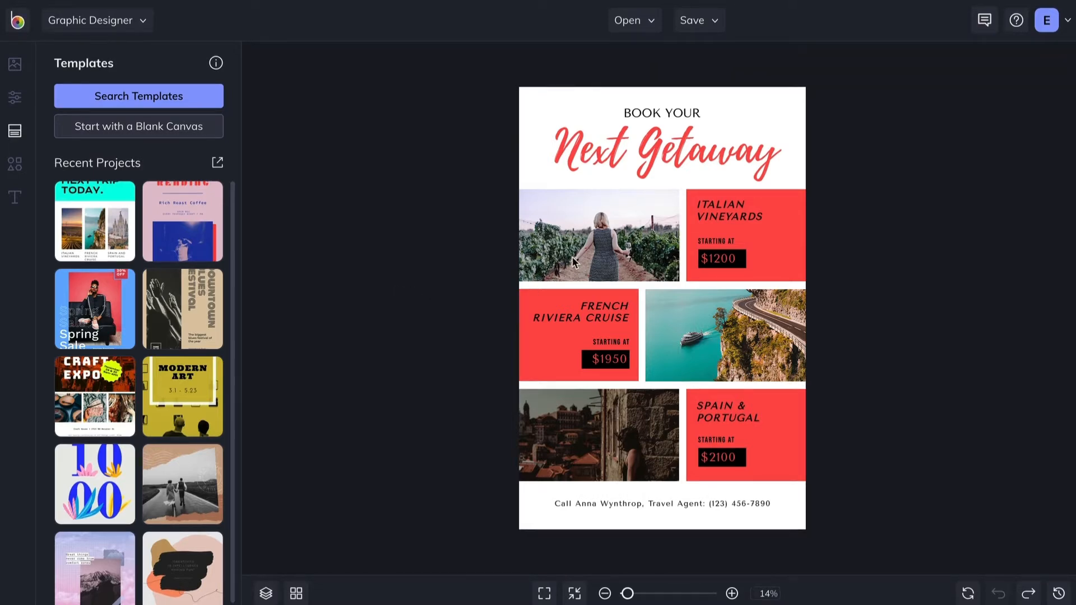
# - Replace the Italian Vineyards photo with tuscany.jpeg from the computer, then head to the stock photo library
pyautogui.click(597, 234)
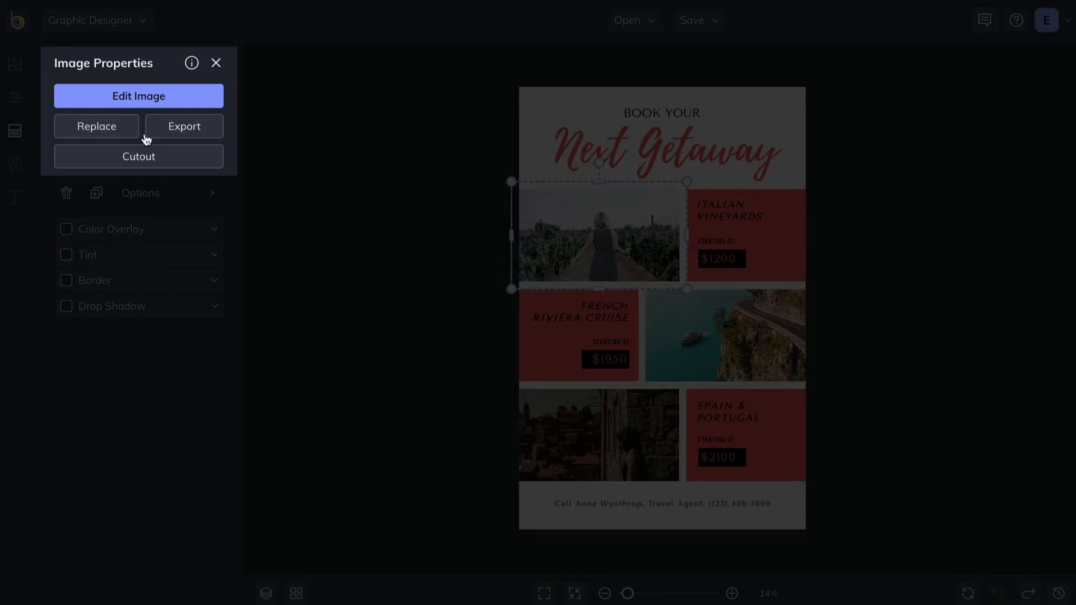
pyautogui.click(96, 127)
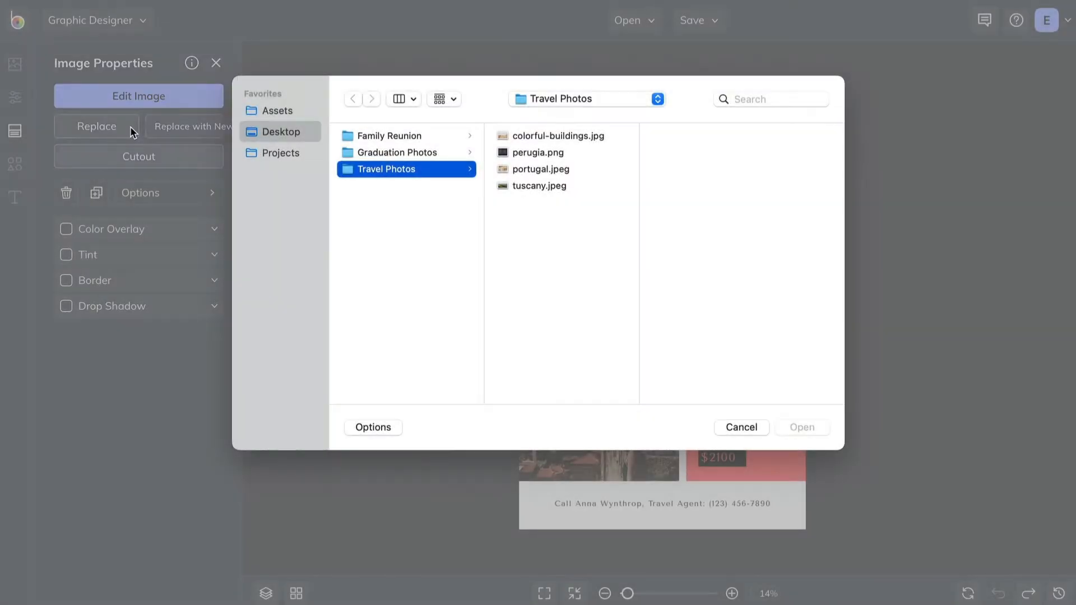
pyautogui.click(543, 187)
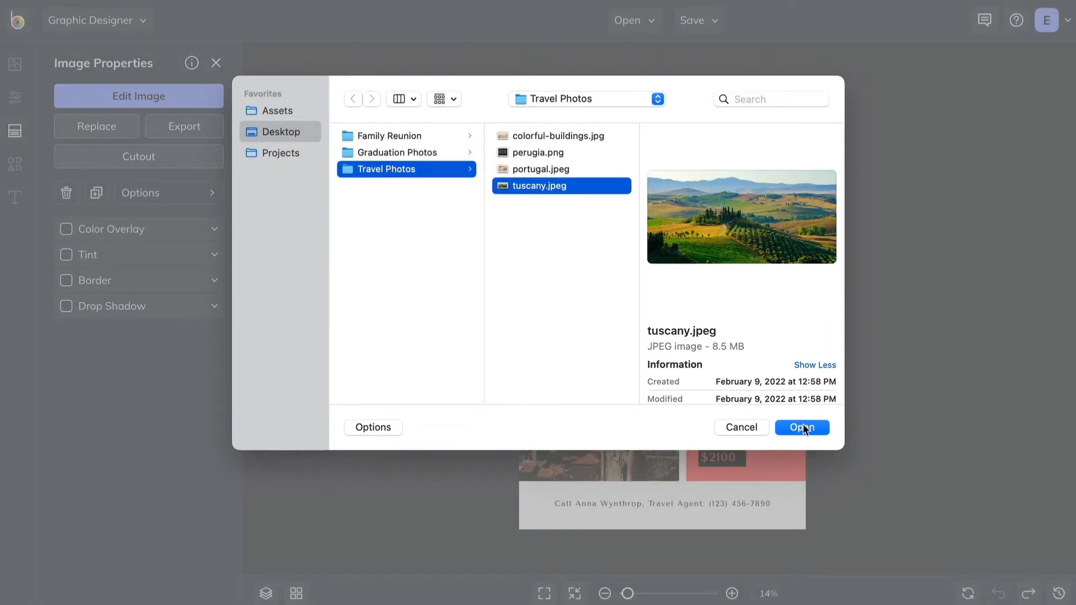
pyautogui.click(801, 428)
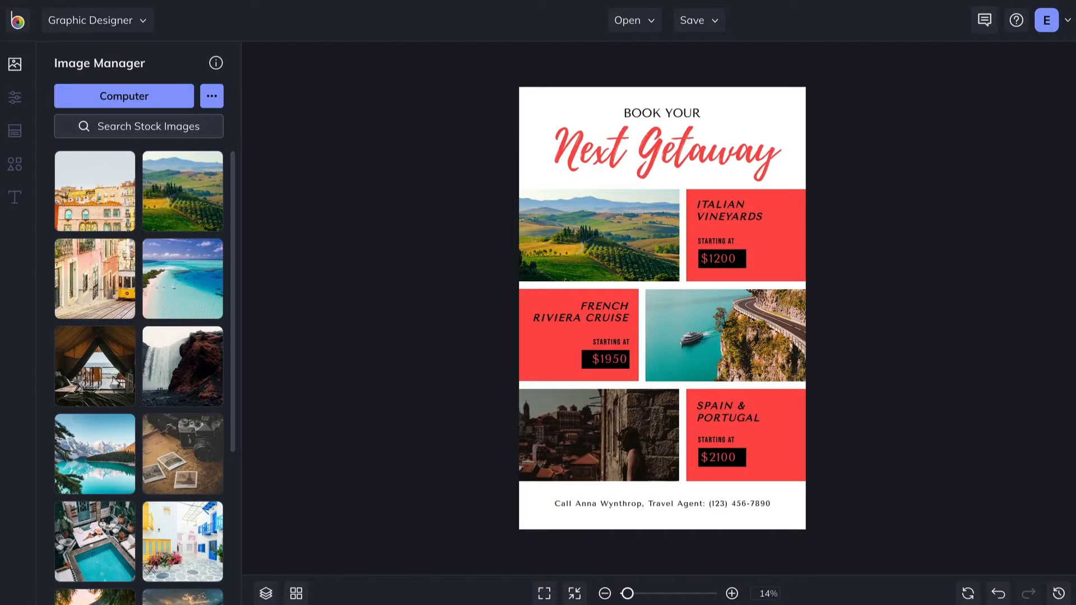
pyautogui.click(138, 127)
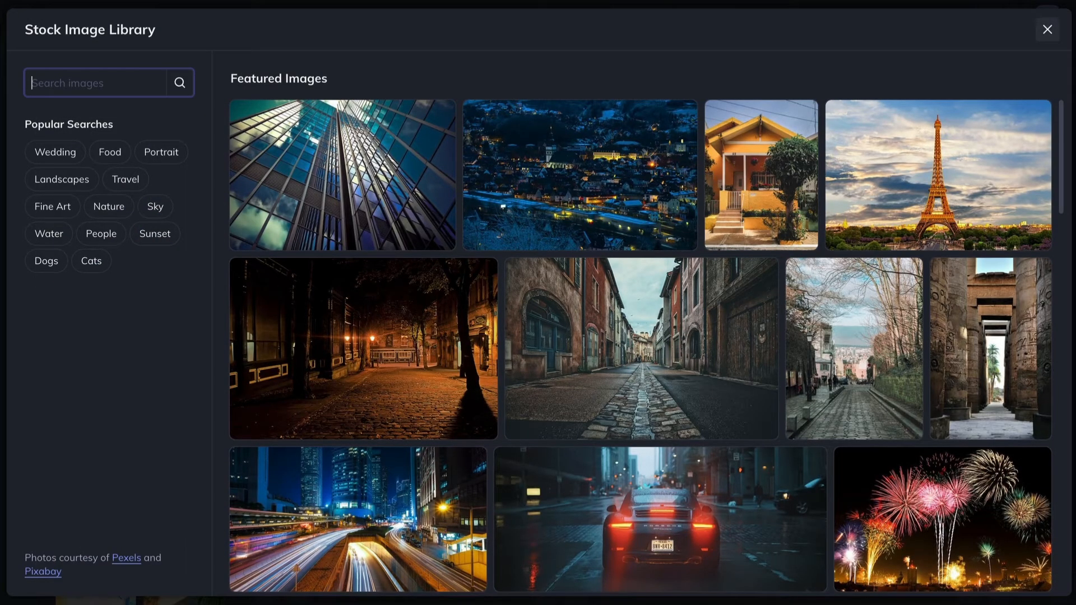
# - Search the stock photos for 'Portugal' and pick the colourful tram photo from the results
pyautogui.click(341, 175)
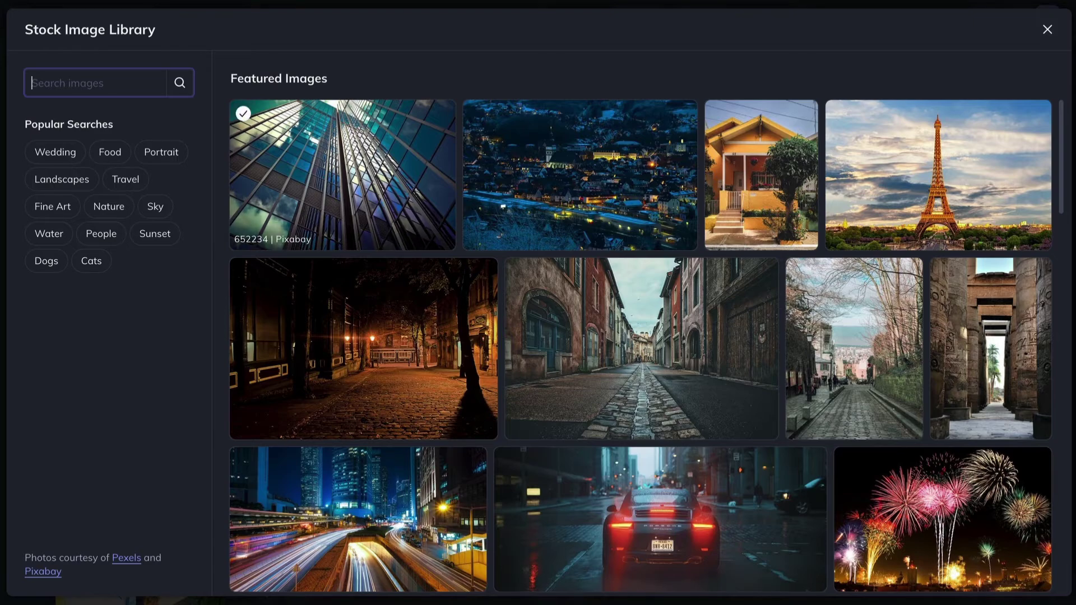
pyautogui.write('Portugal')
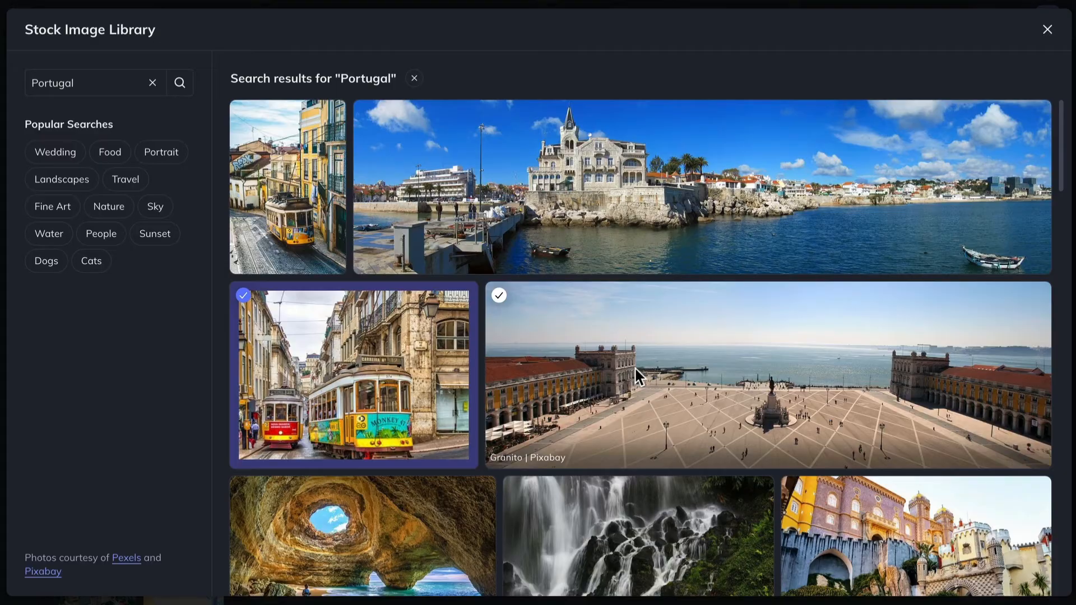
pyautogui.scroll(-3)
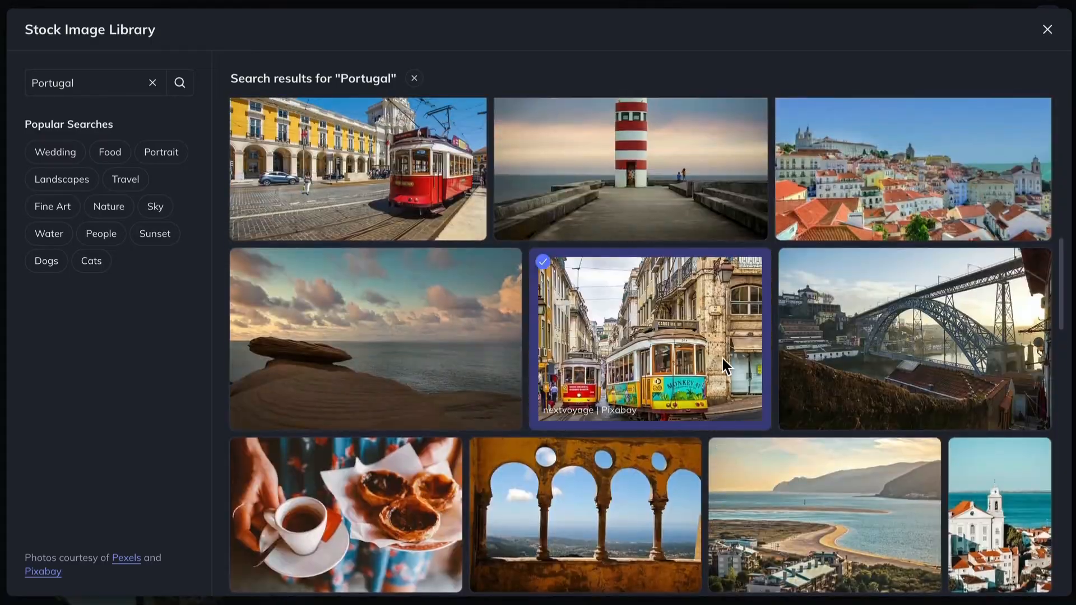
pyautogui.click(1046, 29)
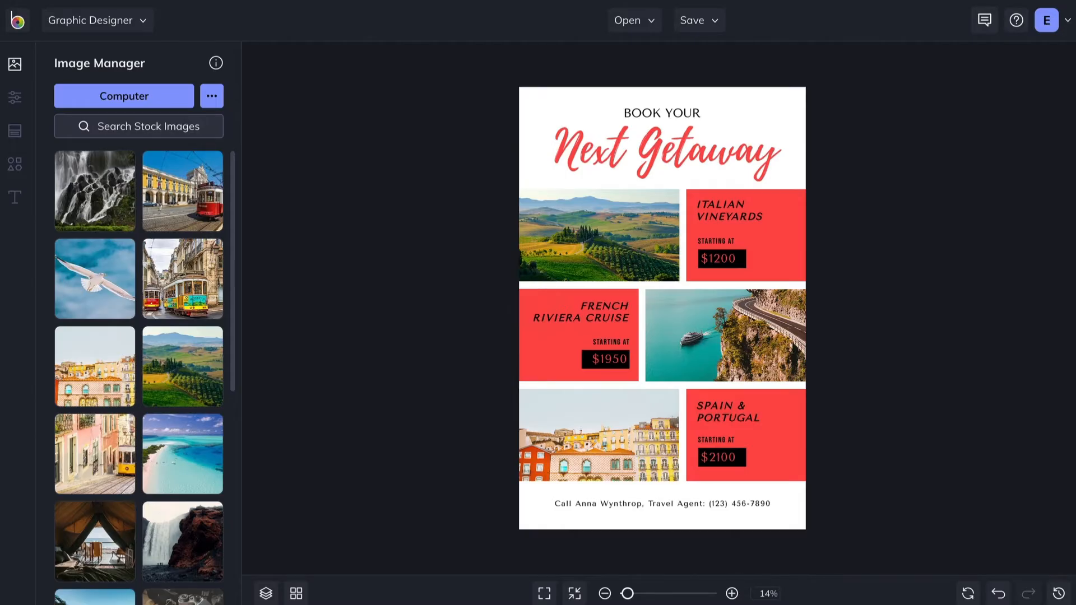
pyautogui.moveTo(94, 191)
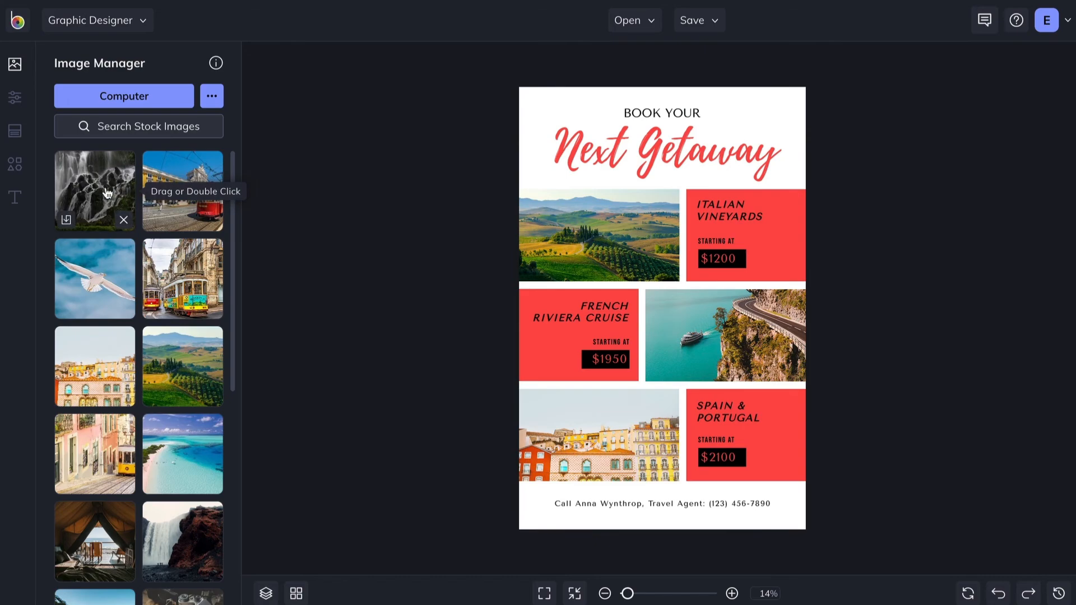